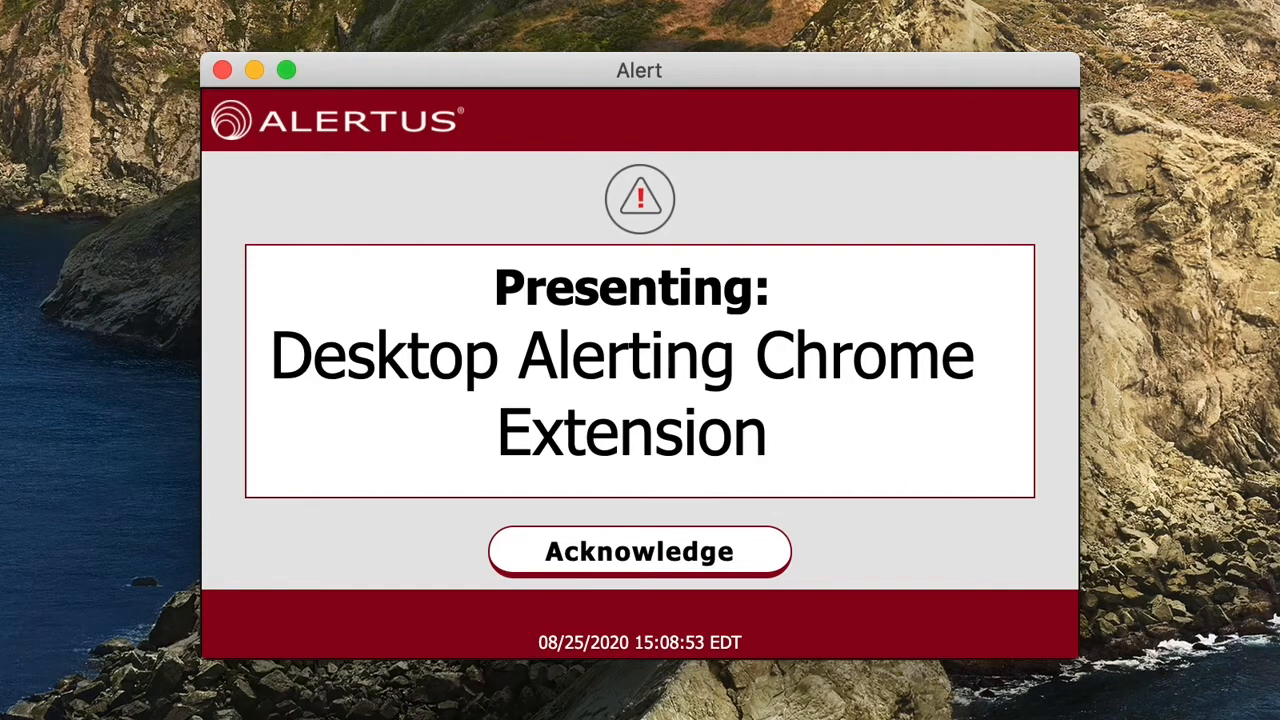
Step: Acknowledge the 'Presenting: Desktop Alerting Chrome Extension' alert to clear it from the screen
{"action": "left_click", "coordinate": [640, 552]}
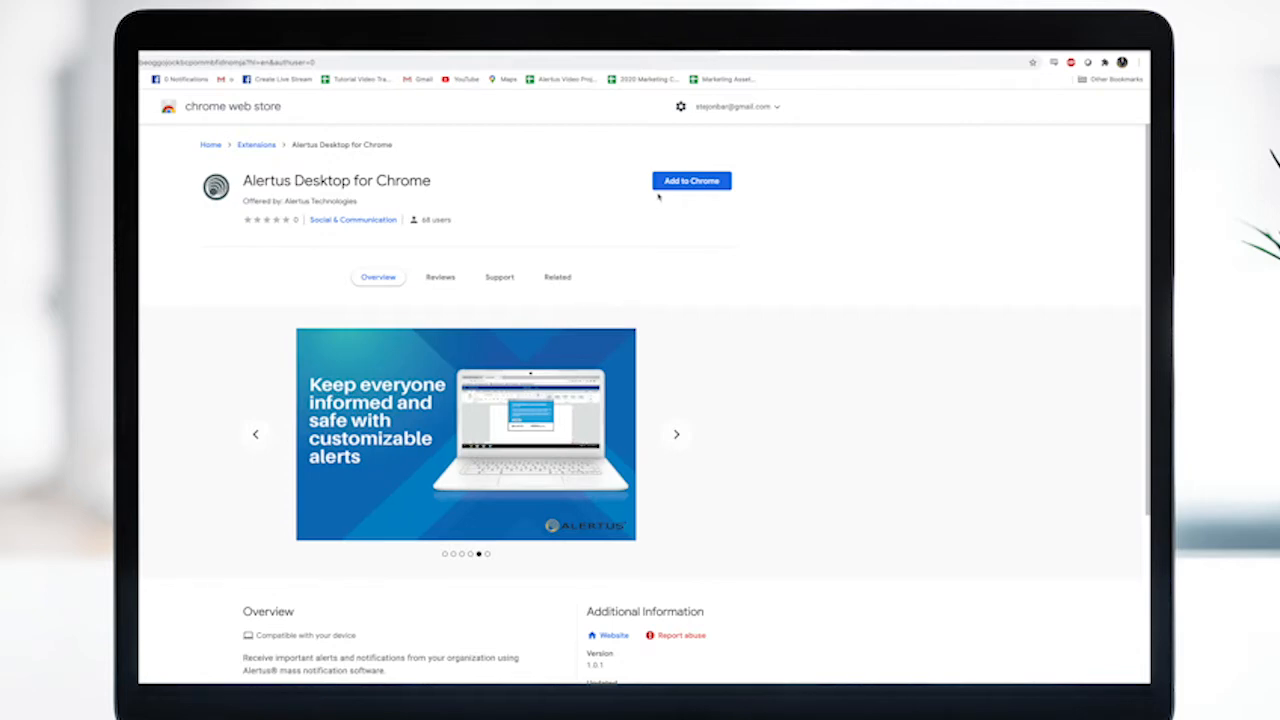
Step: Add the Alertus Desktop for Chrome extension to the browser and confirm the installation
{"action": "left_click", "coordinate": [690, 180]}
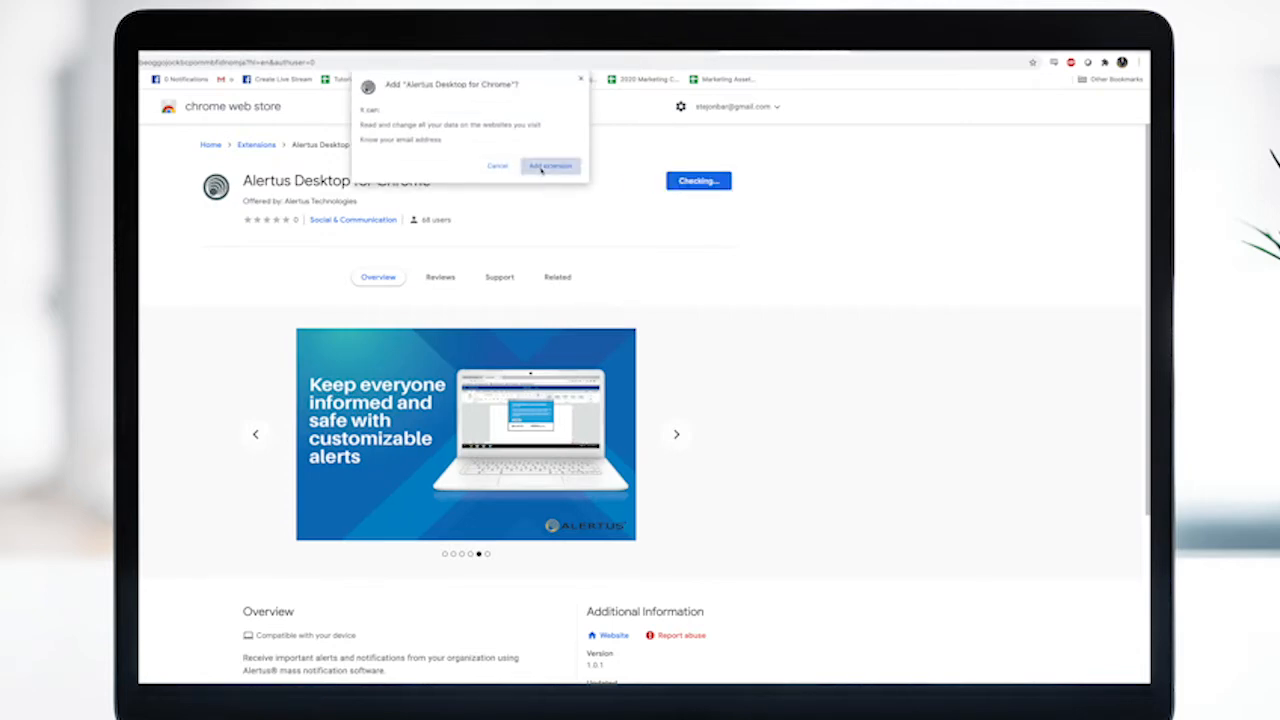
{"action": "left_click", "coordinate": [550, 164]}
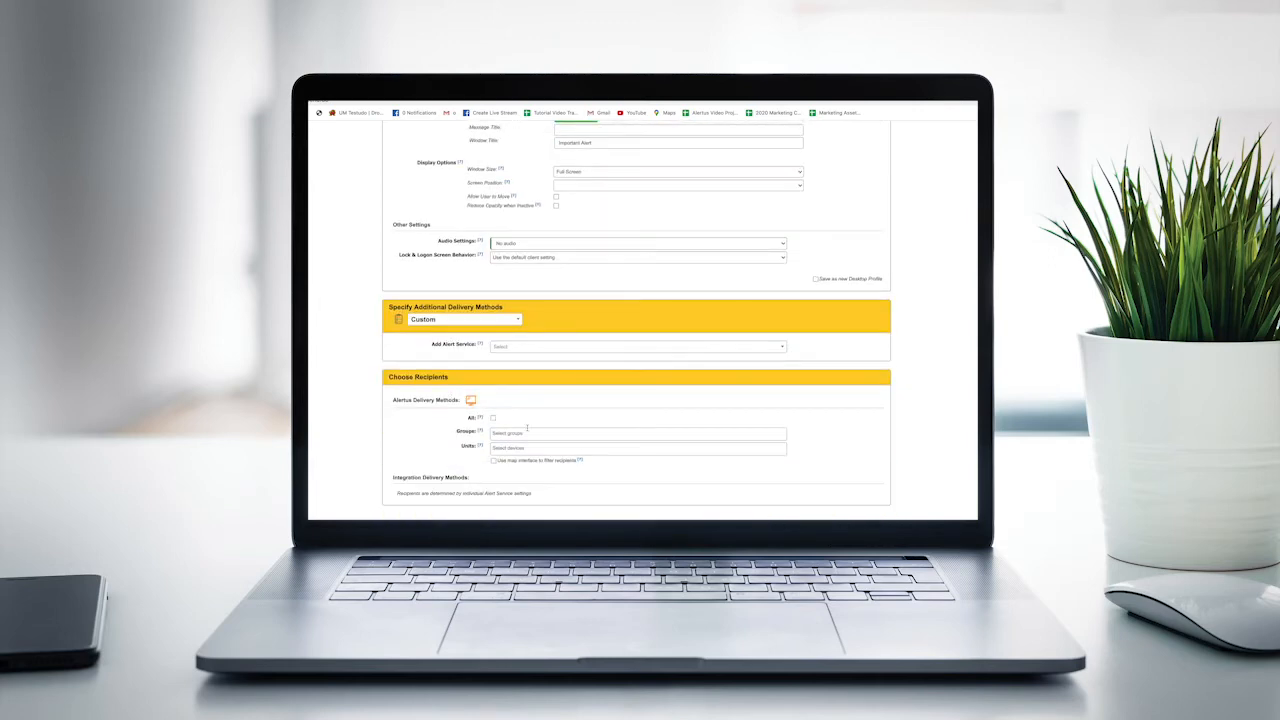
Step: Enable the Custom delivery method under Specify Additional Delivery Methods and reach the Display Mode Scheme fields
{"action": "left_click", "coordinate": [636, 432]}
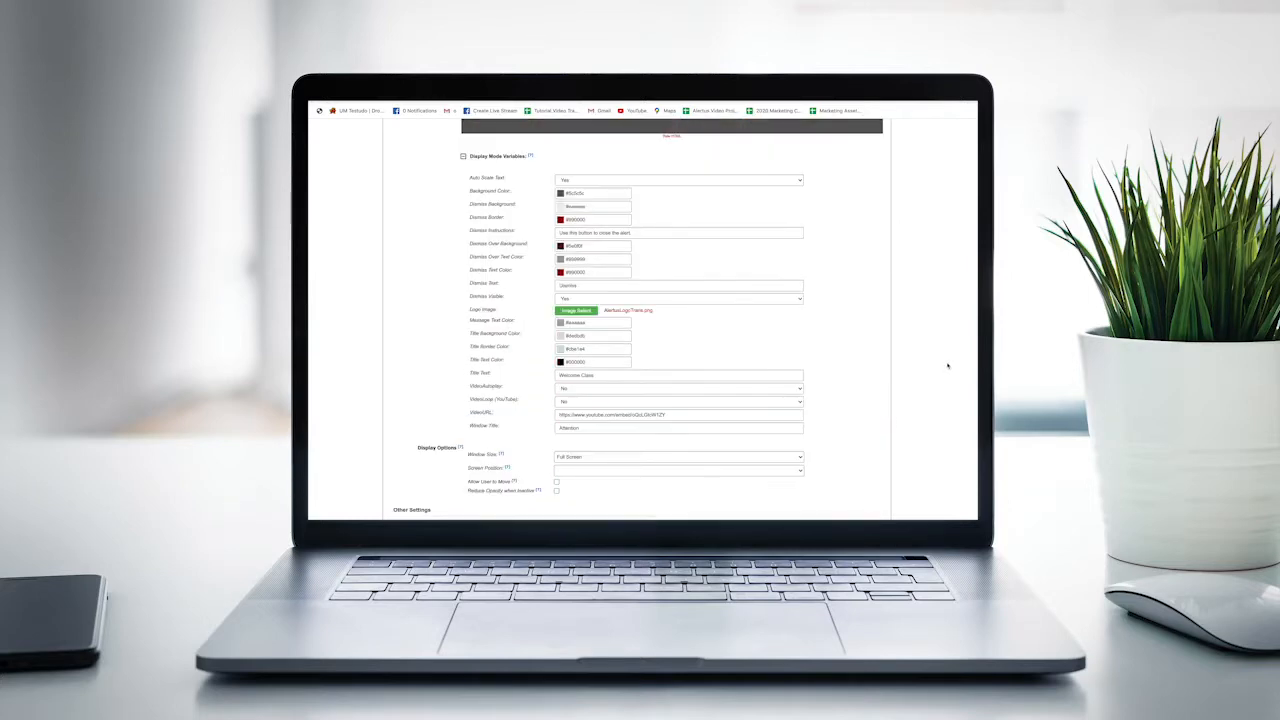
{"action": "scroll", "scroll_direction": "down", "scroll_amount": 3}
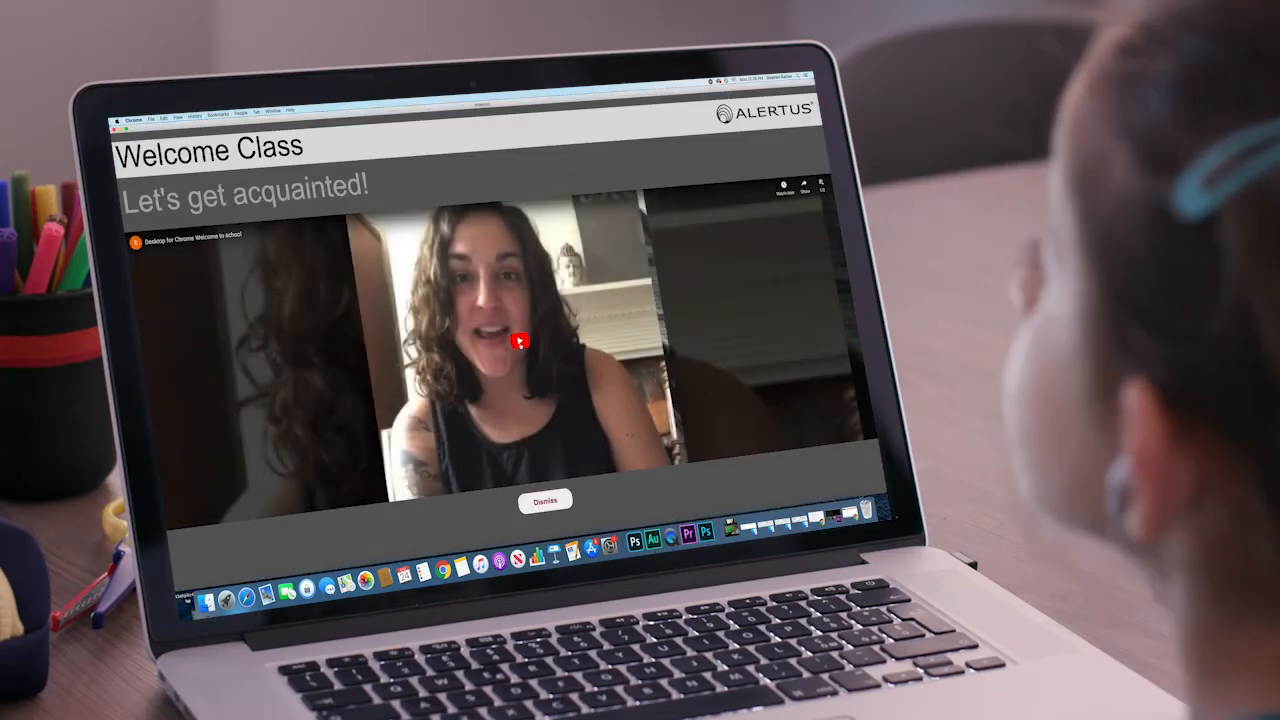
Step: Play the embedded welcome video inside the 'Welcome Class – Let's get acquainted!' alert
{"action": "left_click", "coordinate": [520, 340]}
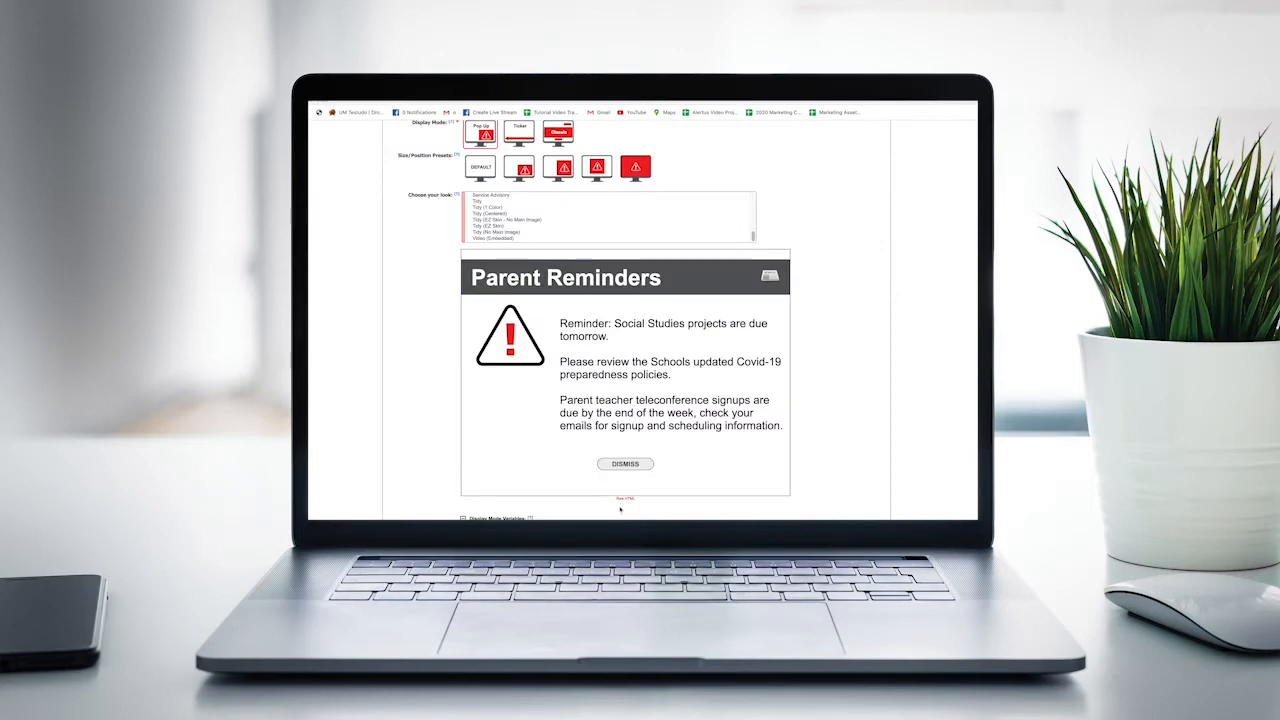
{"action": "mouse_move", "coordinate": [670, 388]}
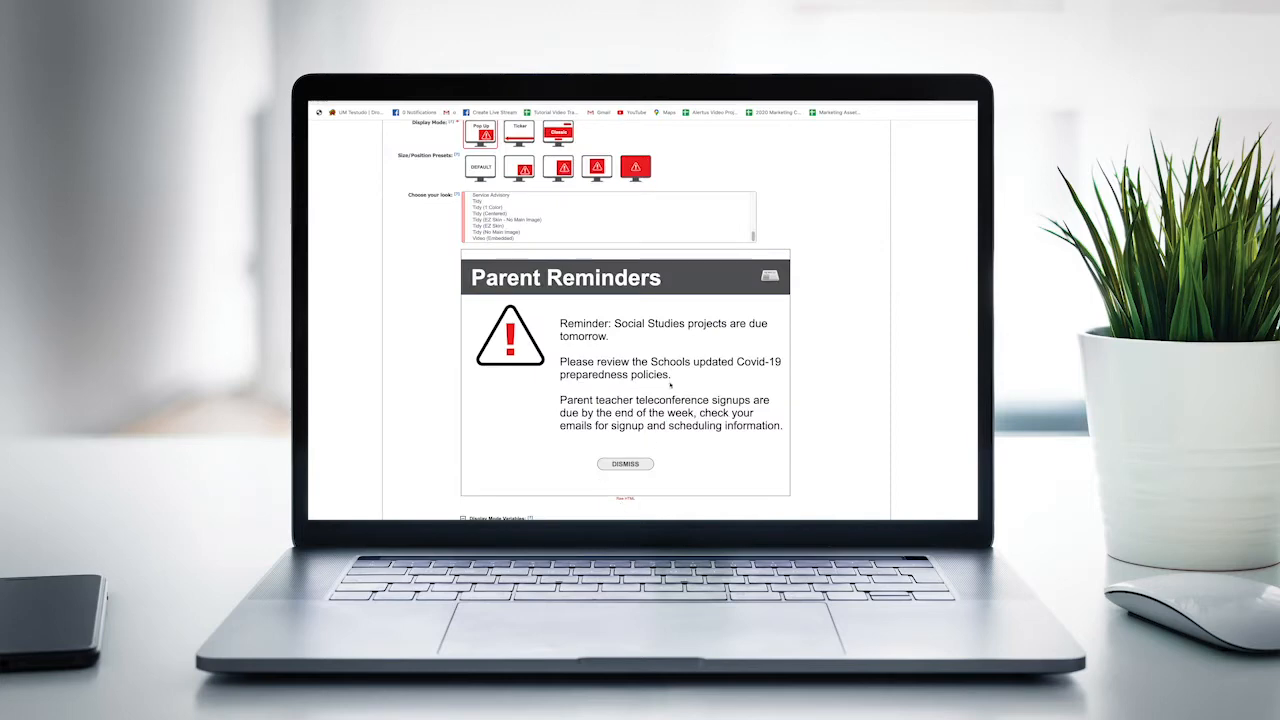
{"action": "scroll", "scroll_direction": "down", "scroll_amount": 3}
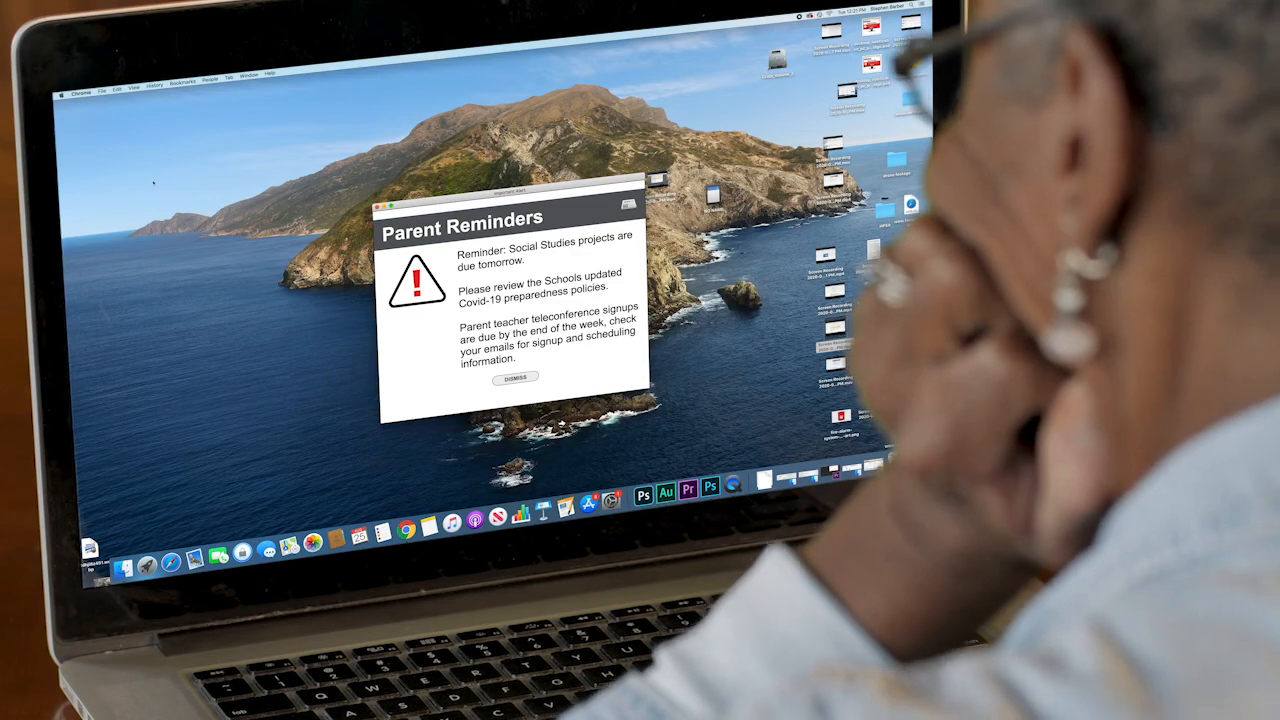
Step: Dismiss the Parent Reminders alert so the Mac desktop shows no alert
{"action": "left_click", "coordinate": [516, 376]}
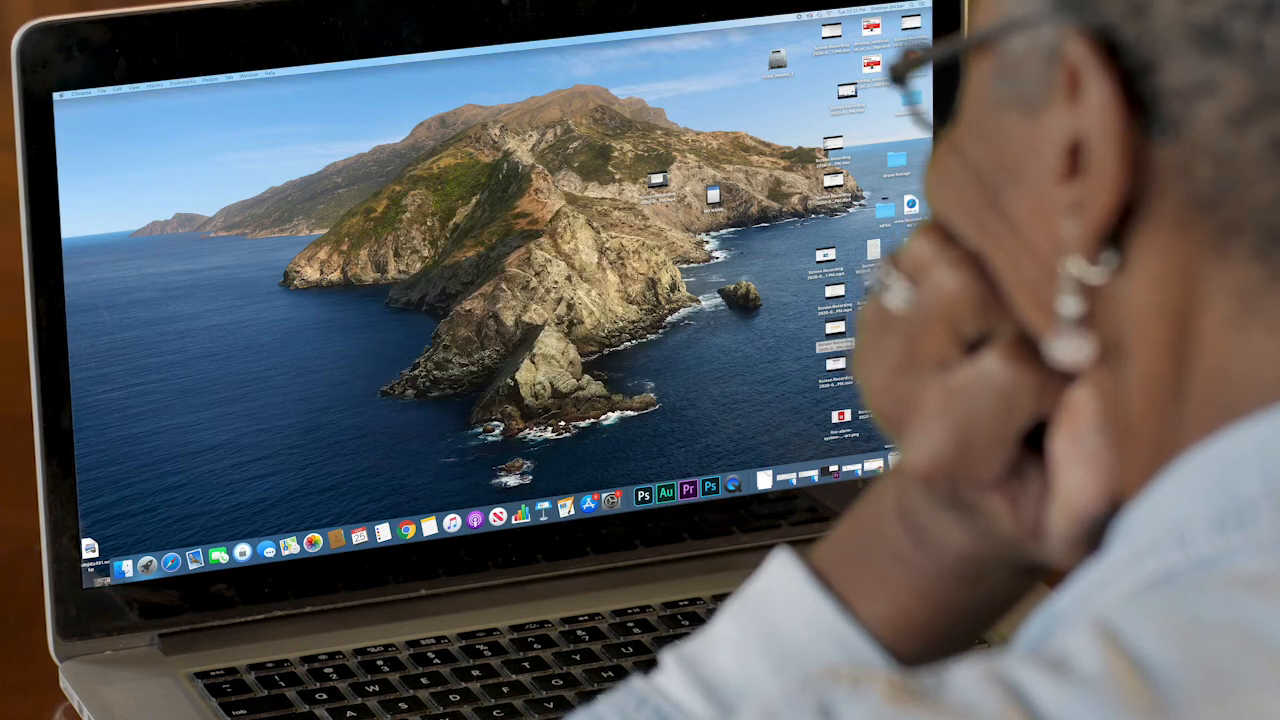